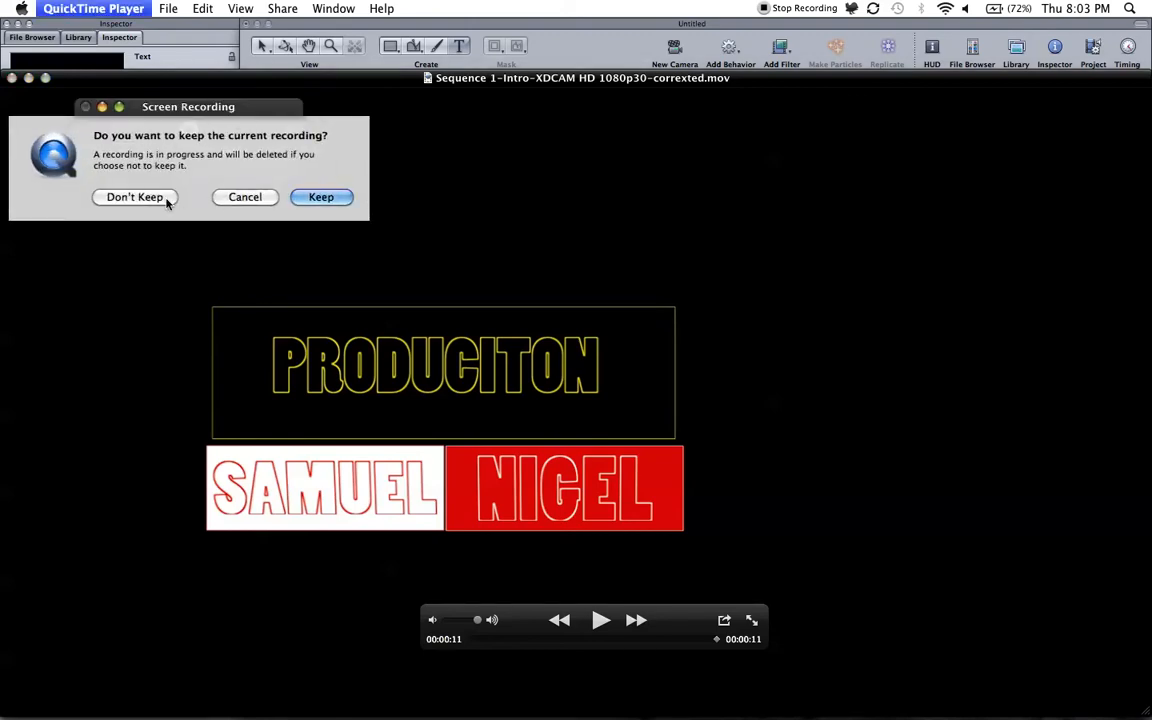
# Step: Discard the QuickTime screen recording instead of keeping it
pyautogui.click(134, 196)
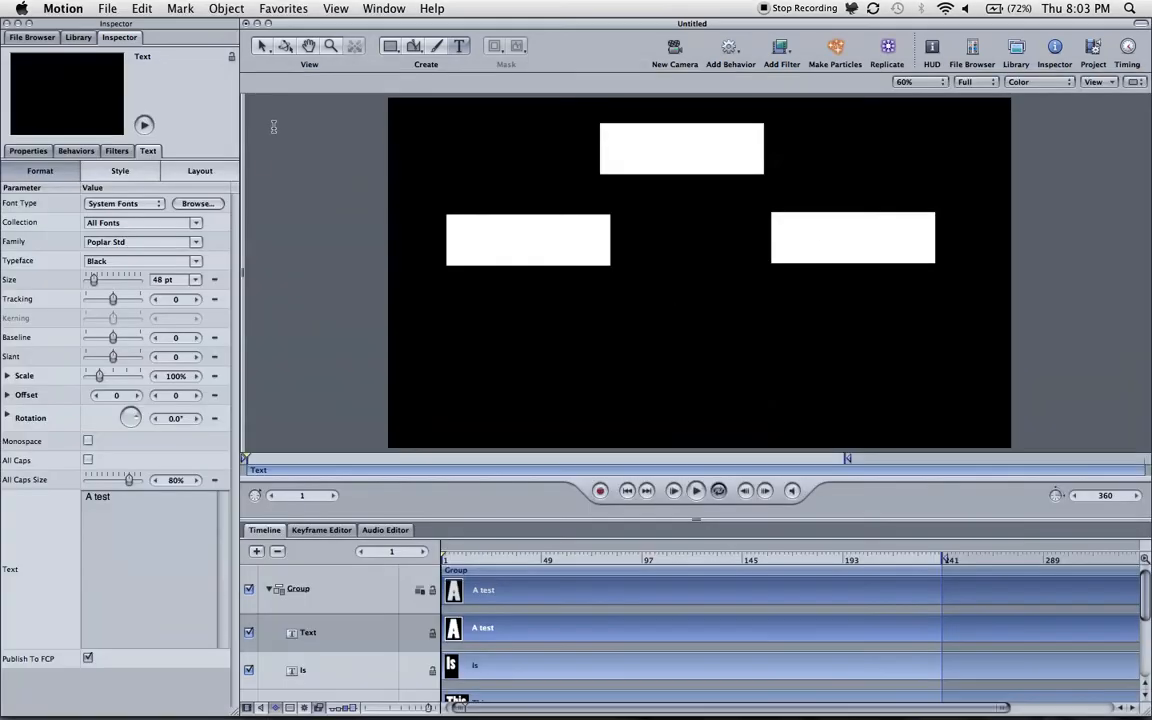
# Step: Create an empty project from the HDV 720p24 preset, opening 'Untitled 2' at 240 frames
pyautogui.click(107, 8)
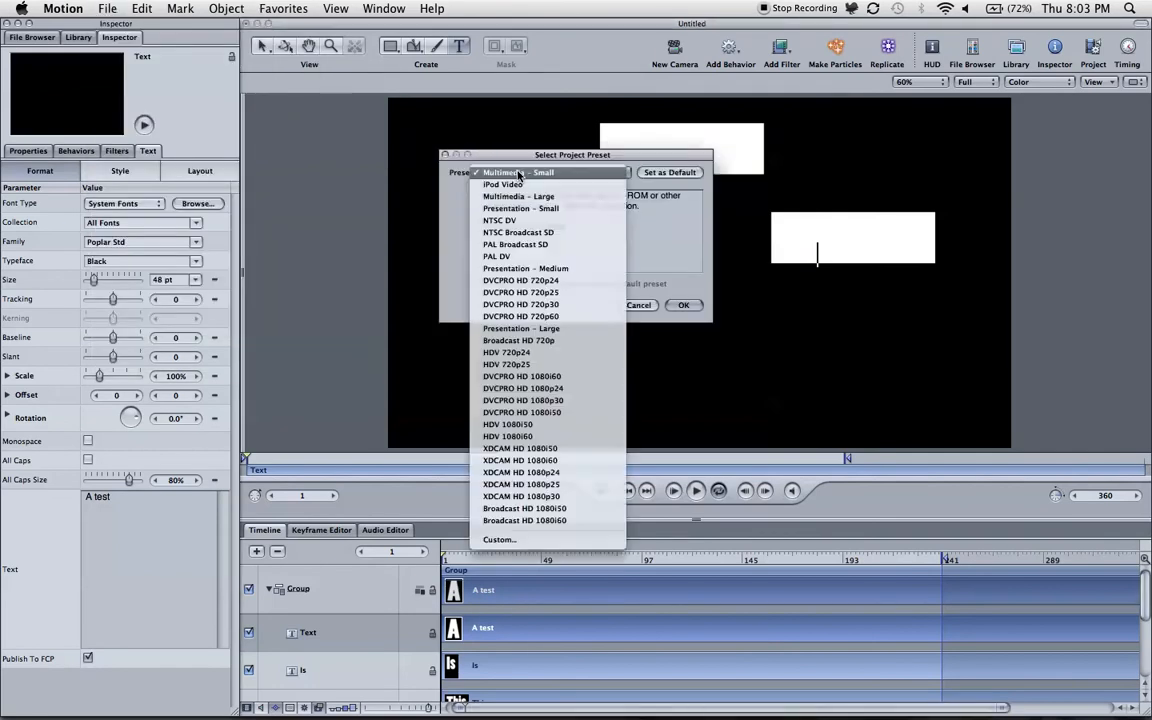
pyautogui.moveTo(547, 364)
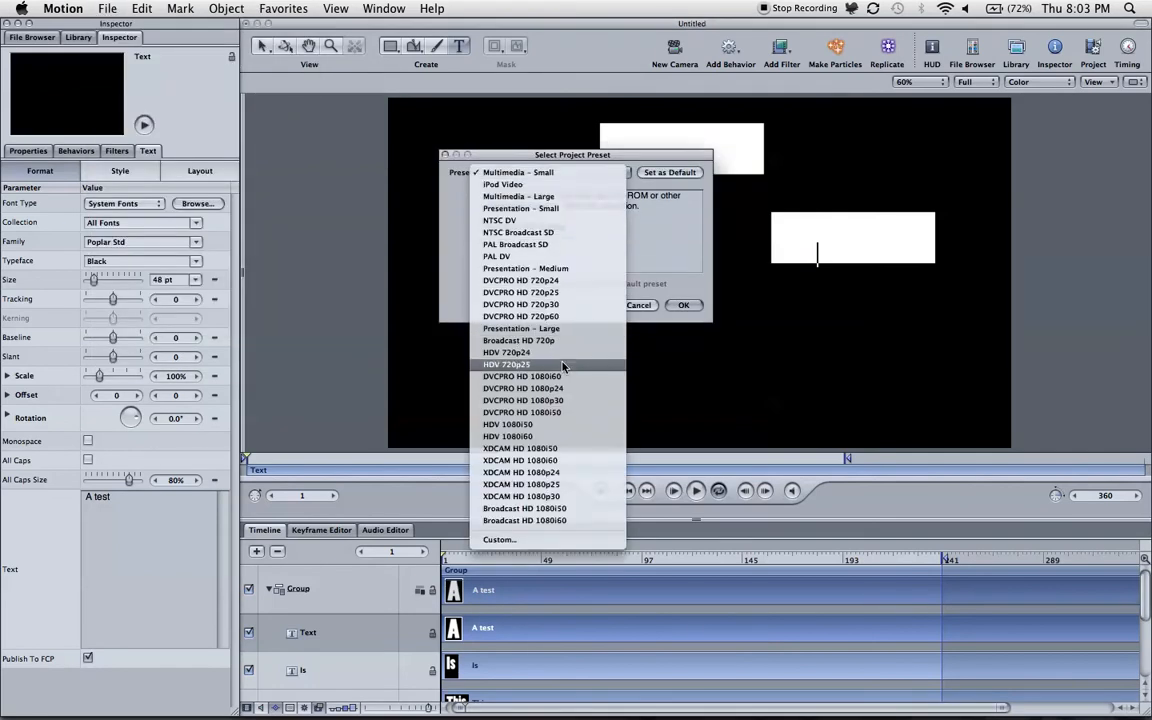
pyautogui.moveTo(550, 352)
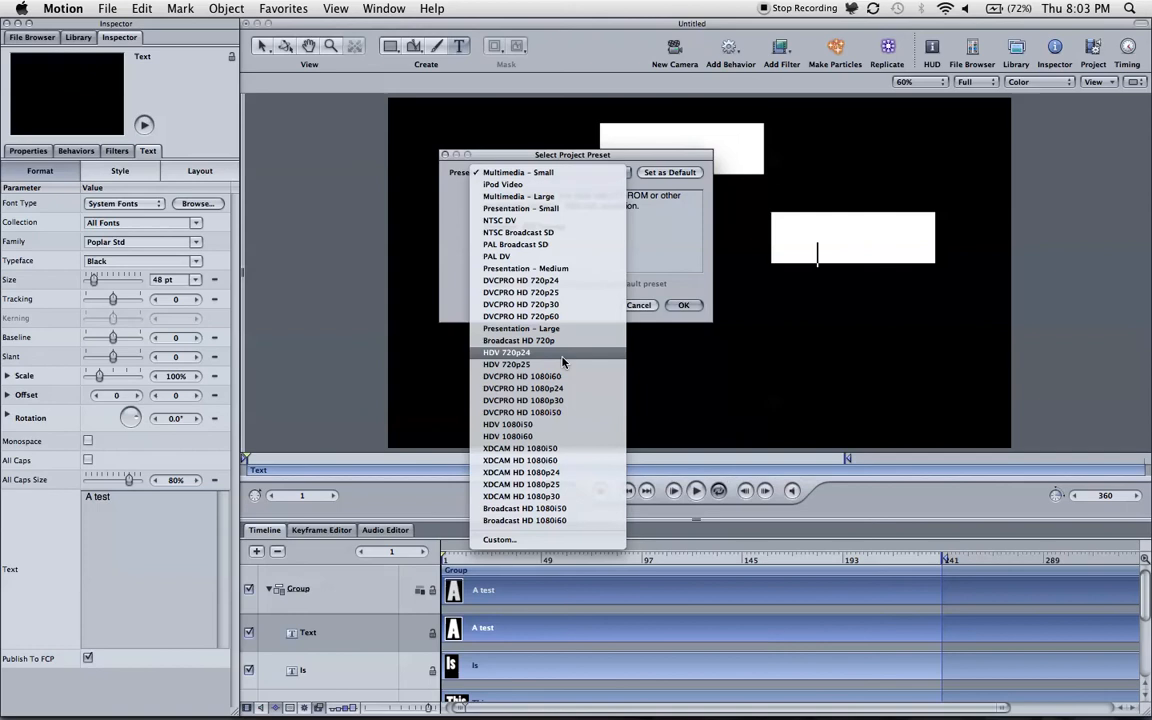
pyautogui.click(506, 352)
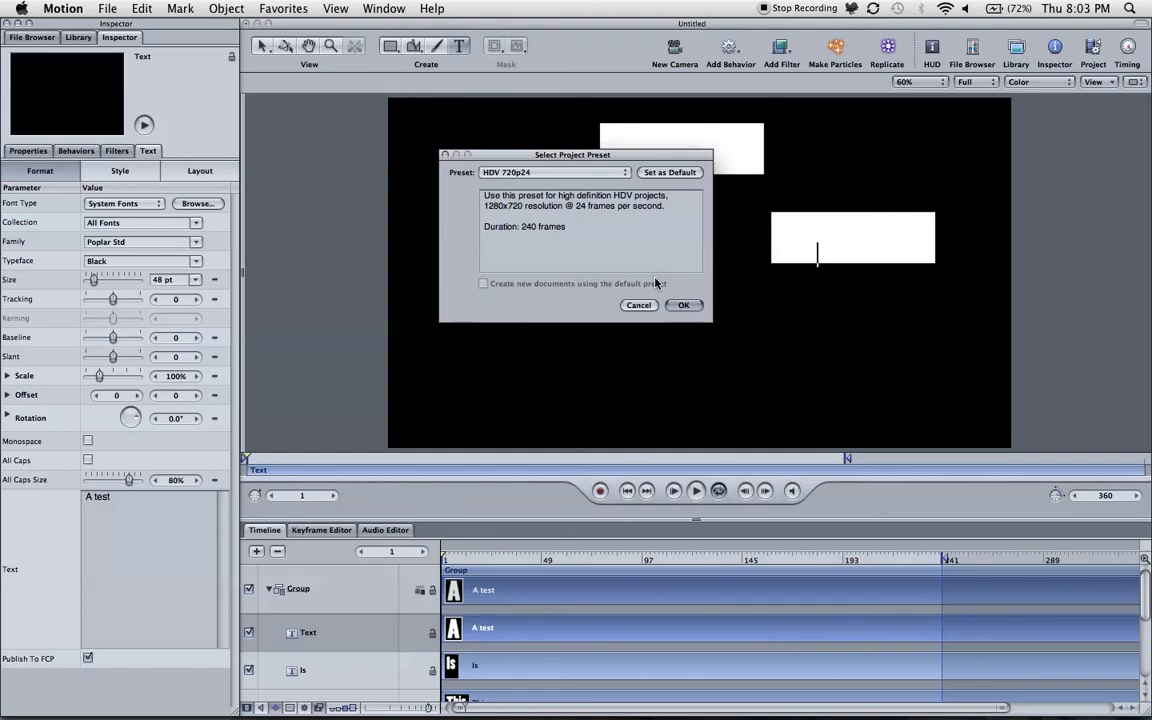
pyautogui.click(684, 305)
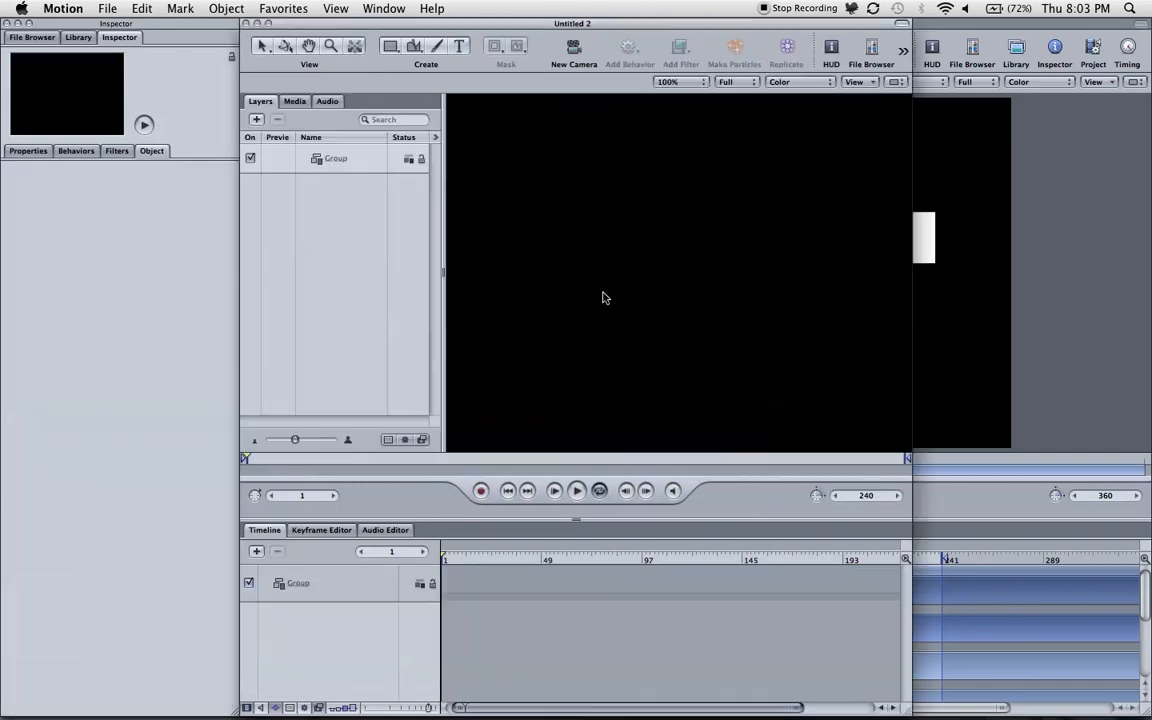
# Step: In Project Properties, replace the 240-frame duration with 360 frames
pyautogui.click(432, 8)
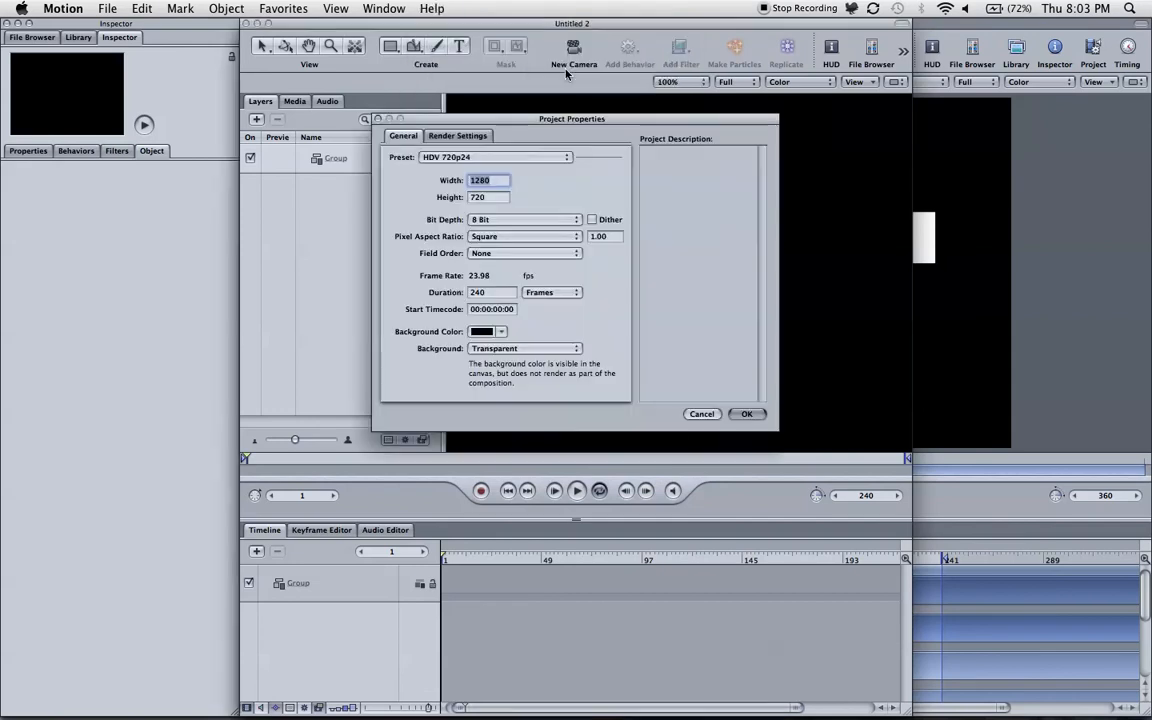
pyautogui.click(491, 292)
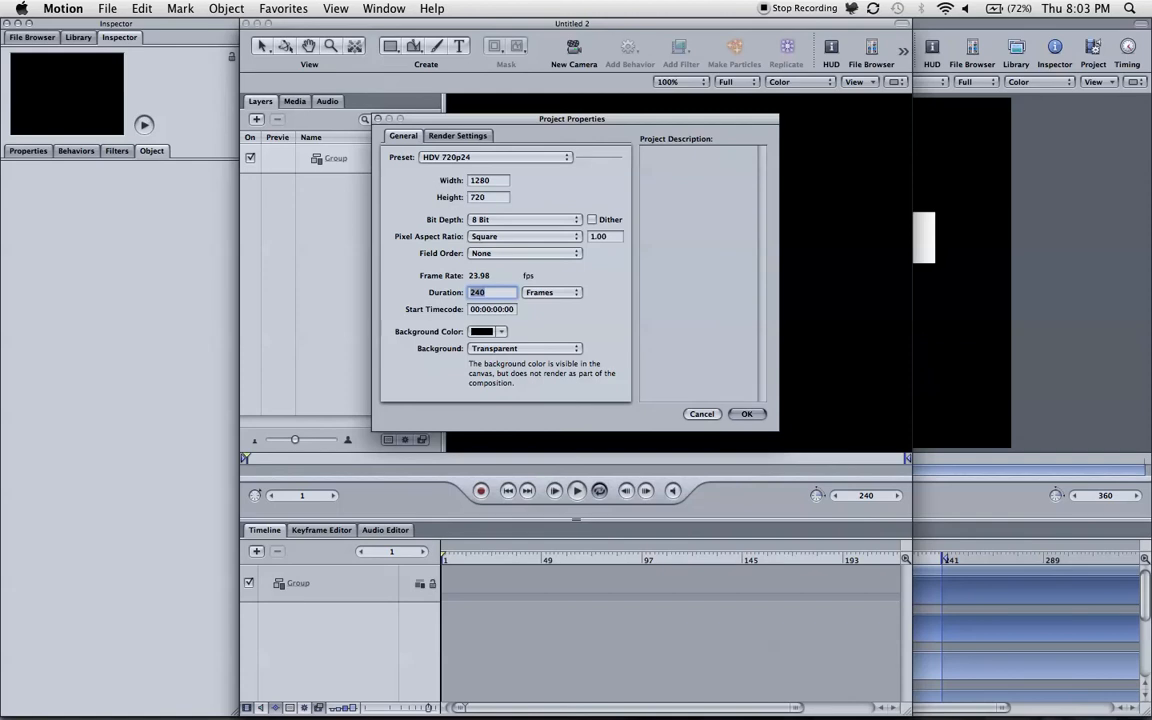
pyautogui.write('3')
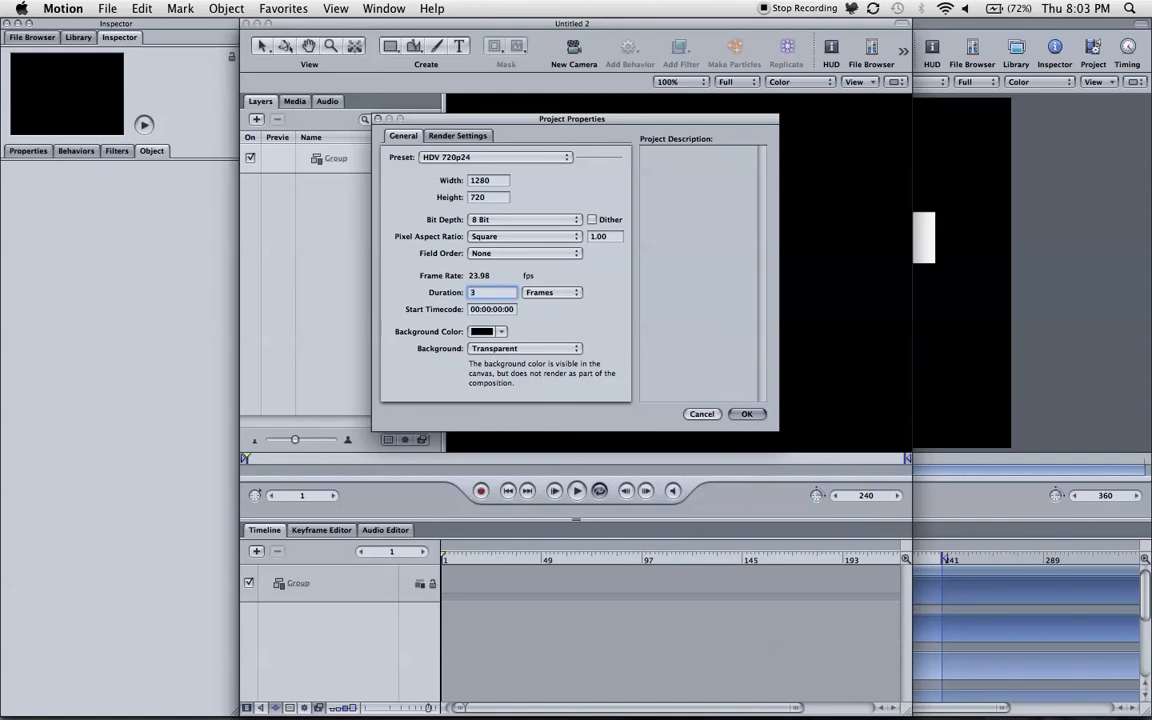
pyautogui.write('360')
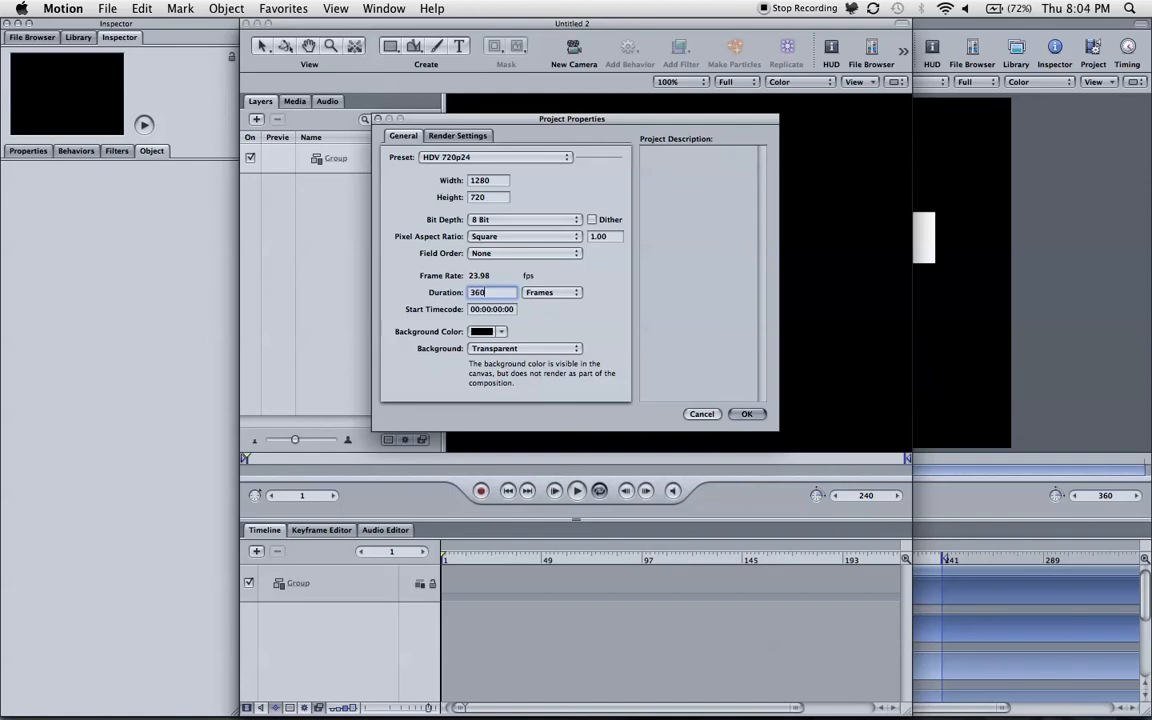